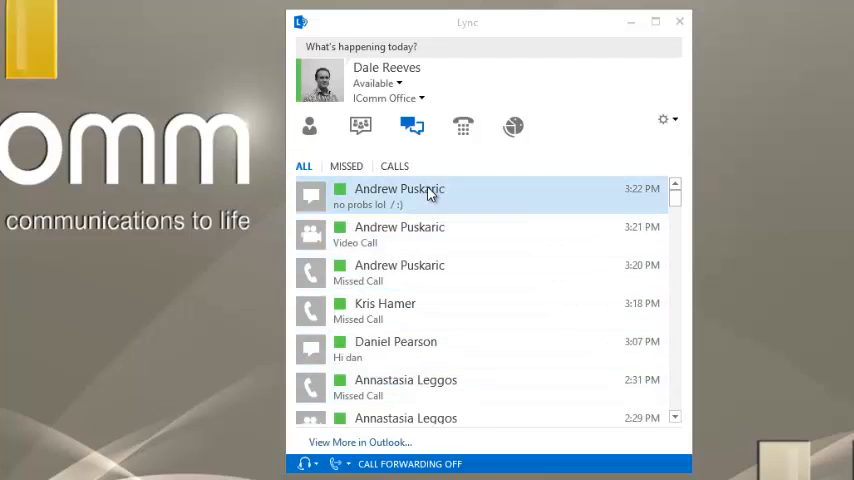
{"action": "double_click", "coordinate": [399, 189]}
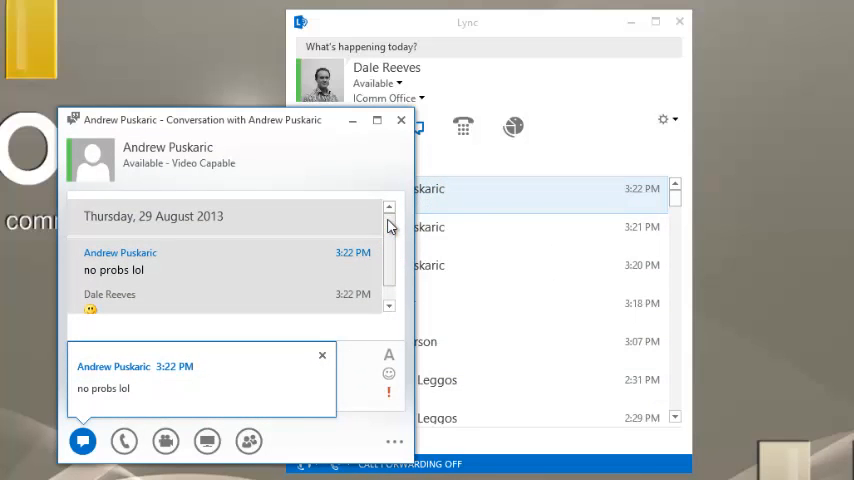
{"action": "mouse_move", "coordinate": [401, 120]}
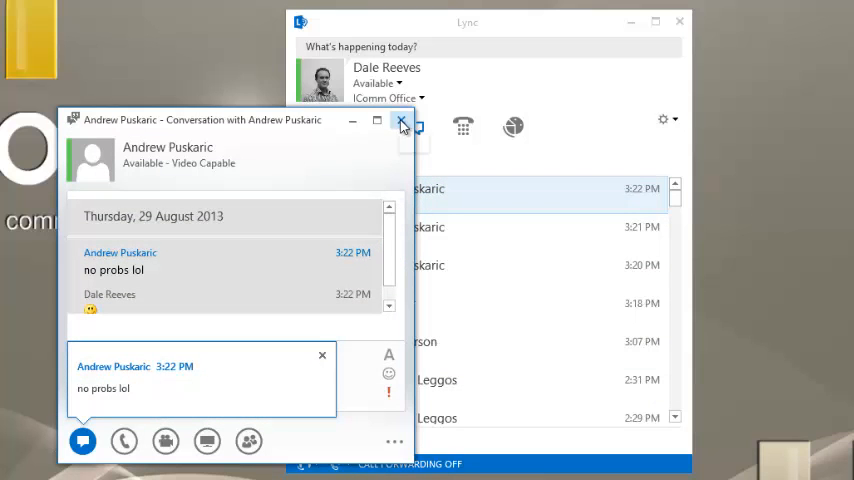
{"action": "left_click", "coordinate": [402, 120]}
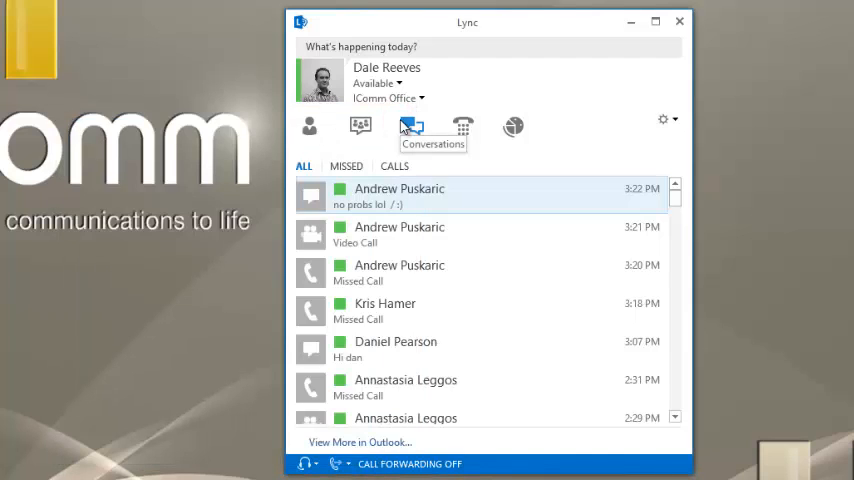